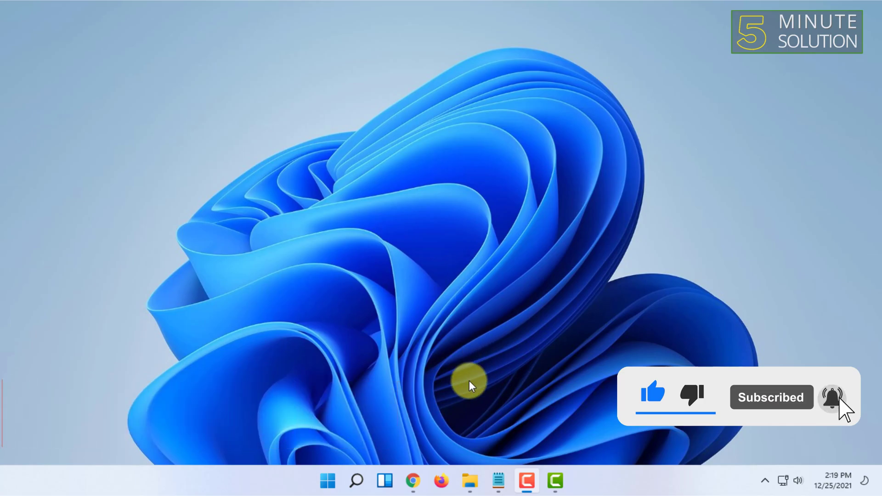
# Step: Launch Chrome from the taskbar to show the Gmail inbox
pyautogui.click(412, 481)
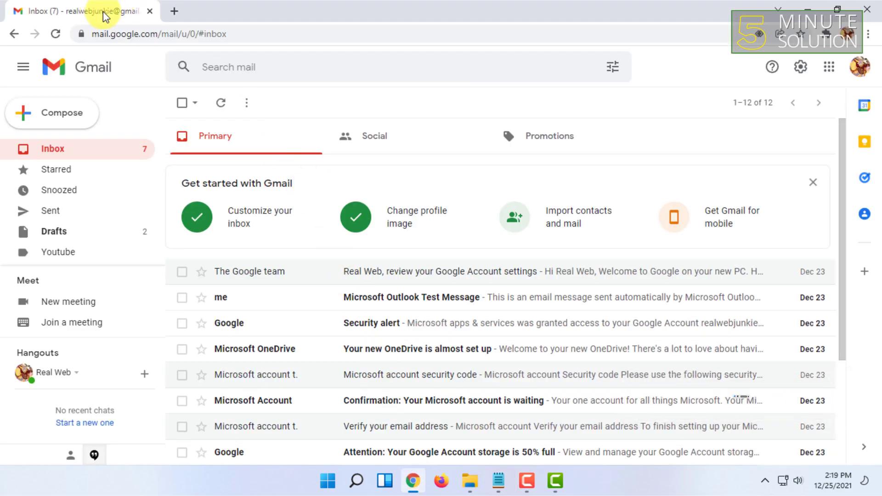
pyautogui.moveTo(75, 14)
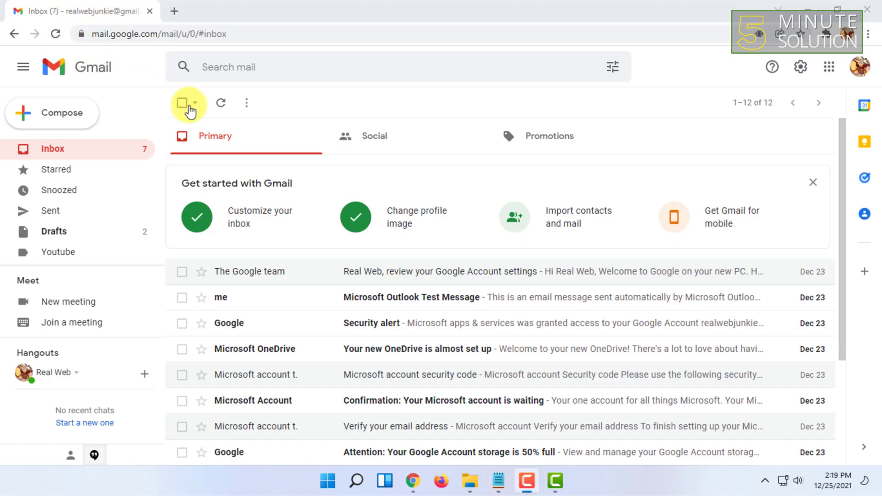
pyautogui.moveTo(270, 183)
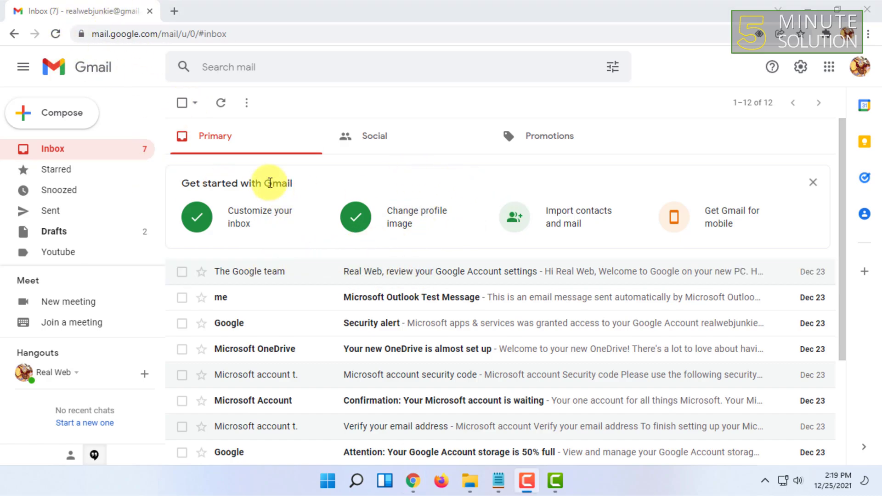
pyautogui.moveTo(453, 322)
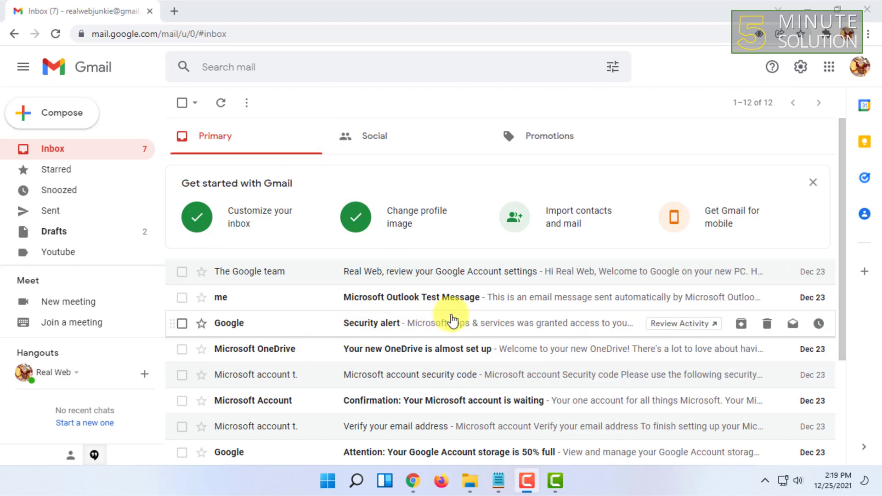
pyautogui.moveTo(360, 271)
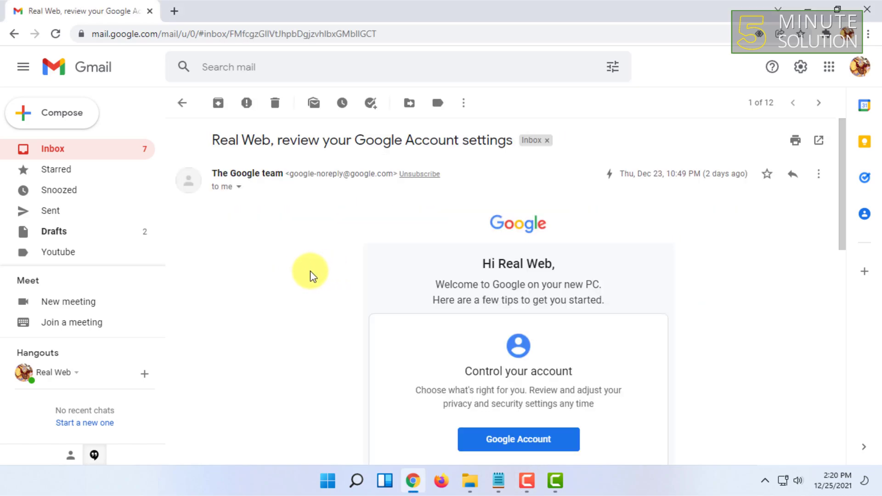
pyautogui.moveTo(793, 175)
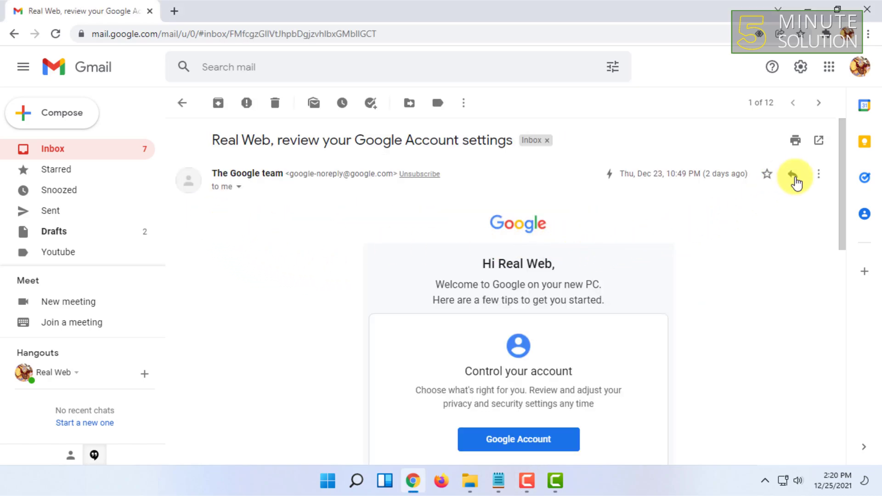
pyautogui.moveTo(817, 173)
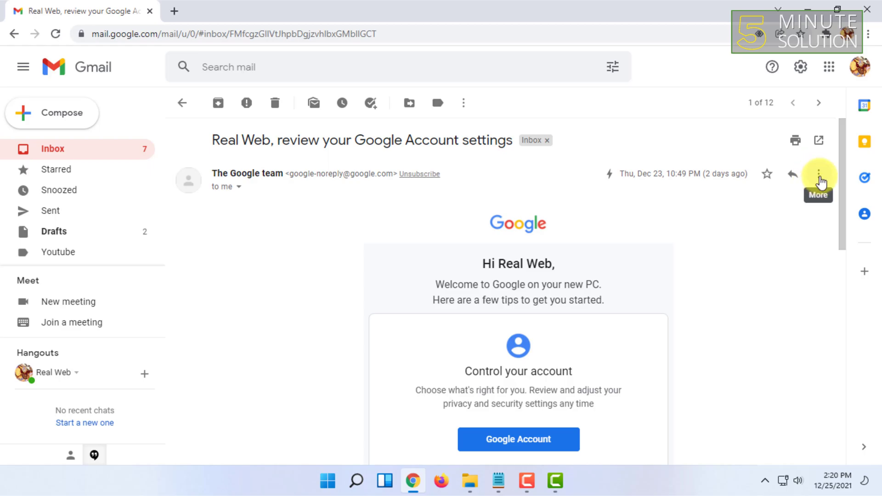
# Step: Choose Show original from the message's More menu for the Google Account settings email
pyautogui.click(818, 173)
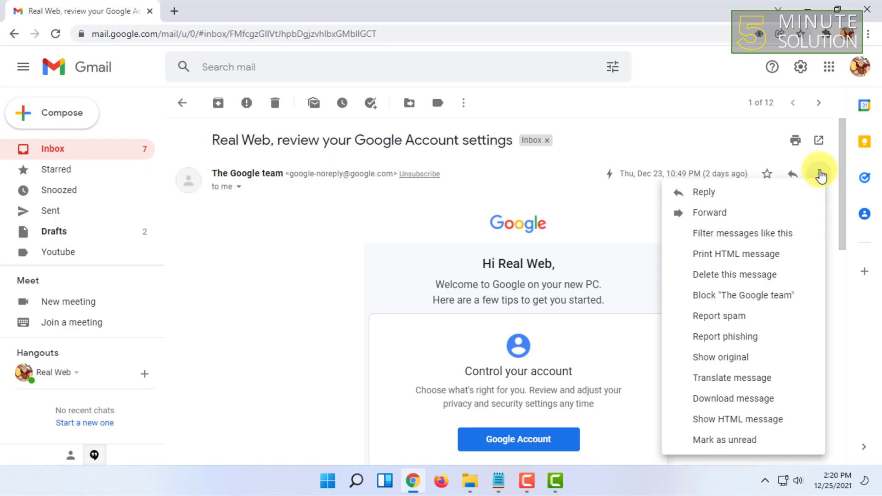
pyautogui.moveTo(721, 357)
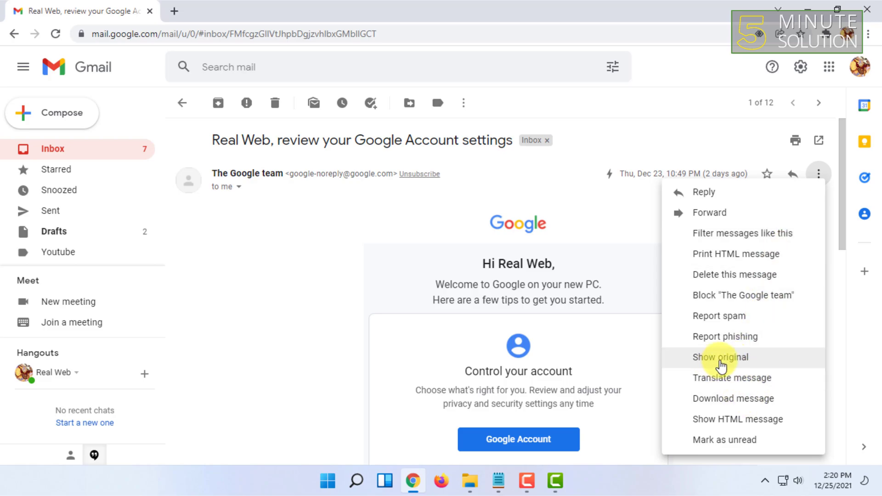
pyautogui.moveTo(739, 368)
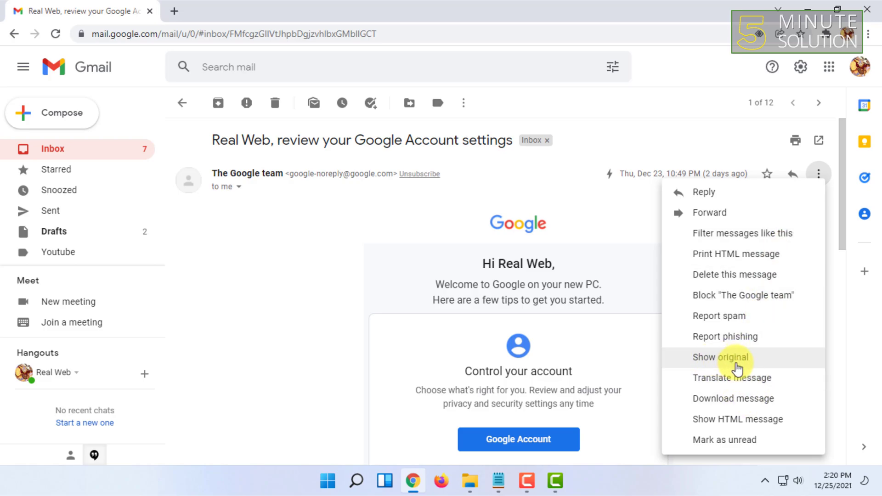
pyautogui.click(720, 357)
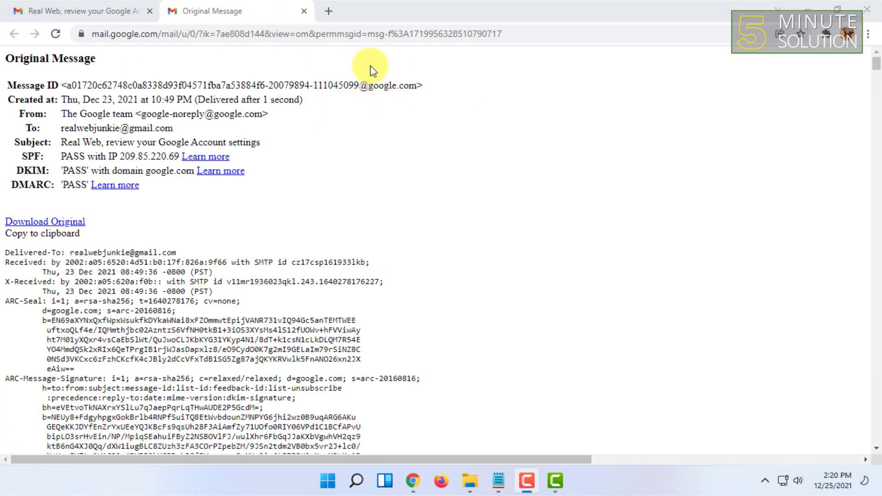
pyautogui.moveTo(87, 78)
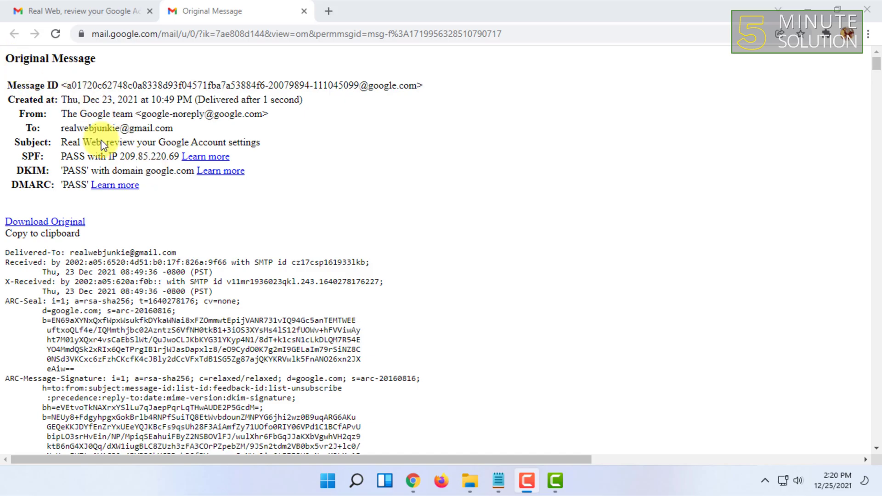
# Step: Scroll through the raw header lines of the original message and back to the top
pyautogui.scroll(-3)
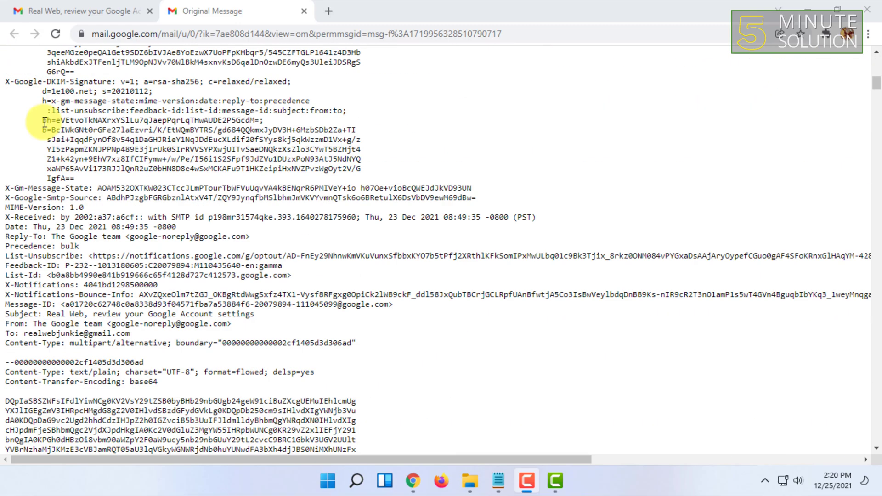
pyautogui.scroll(3)
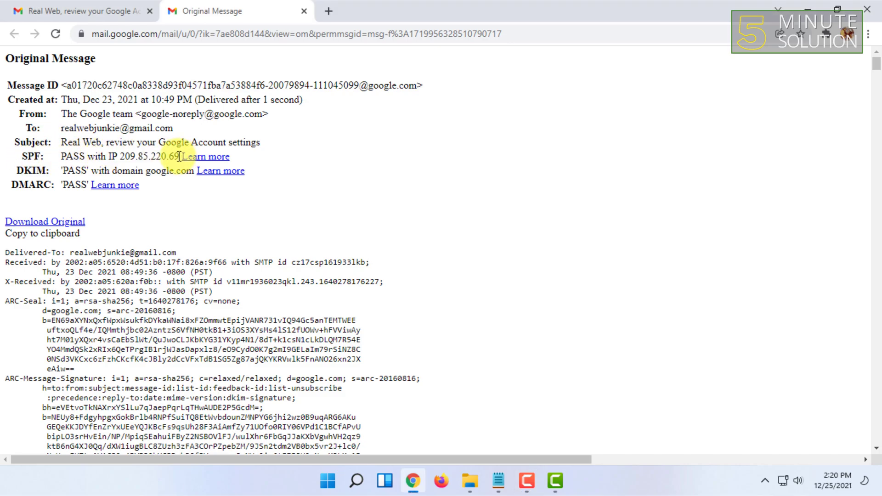
pyautogui.scroll(-3)
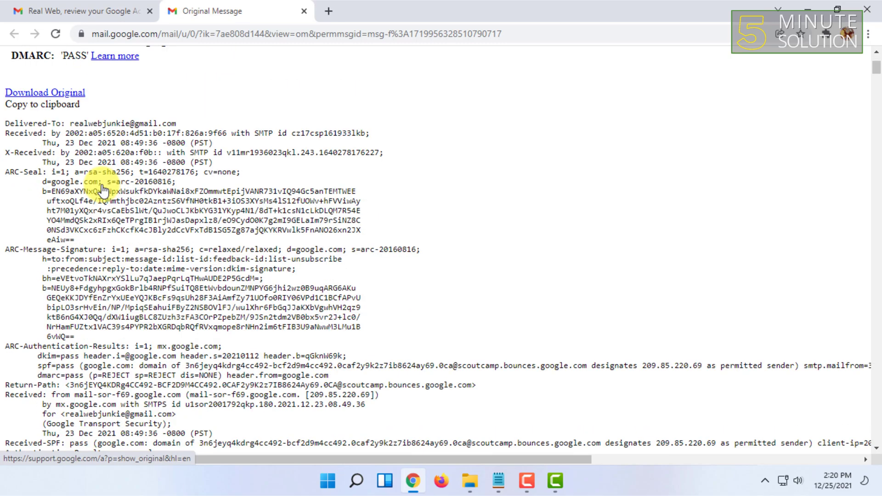
pyautogui.scroll(3)
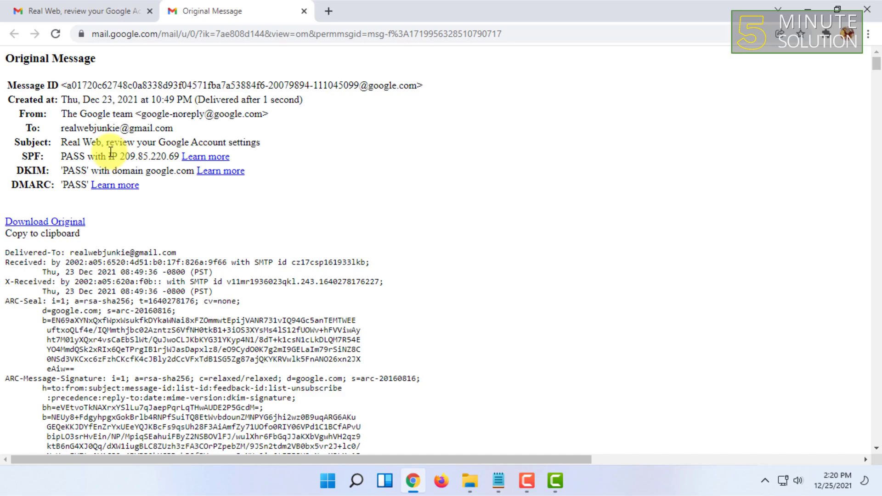
pyautogui.doubleClick(140, 156)
pyautogui.write('rec')
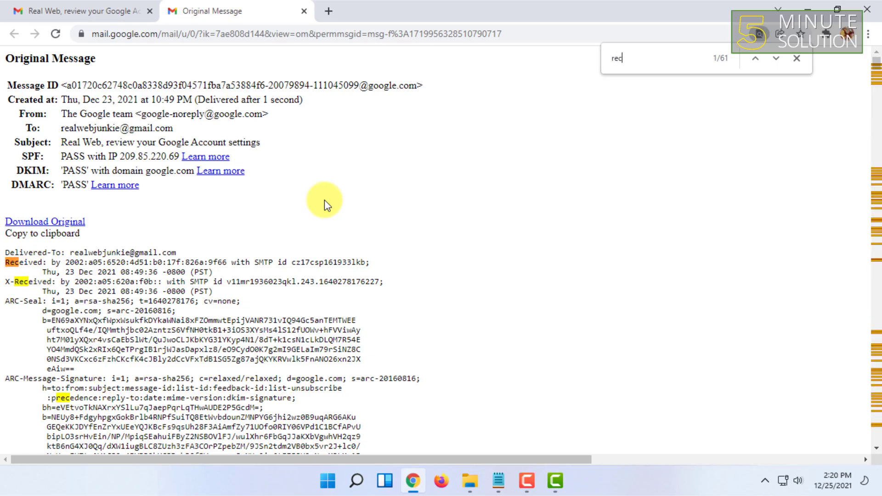
pyautogui.write('eived')
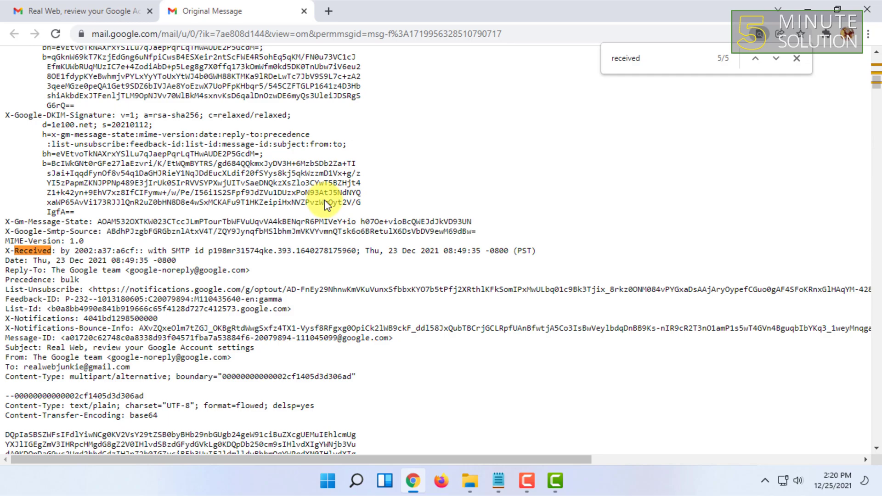
pyautogui.click(755, 58)
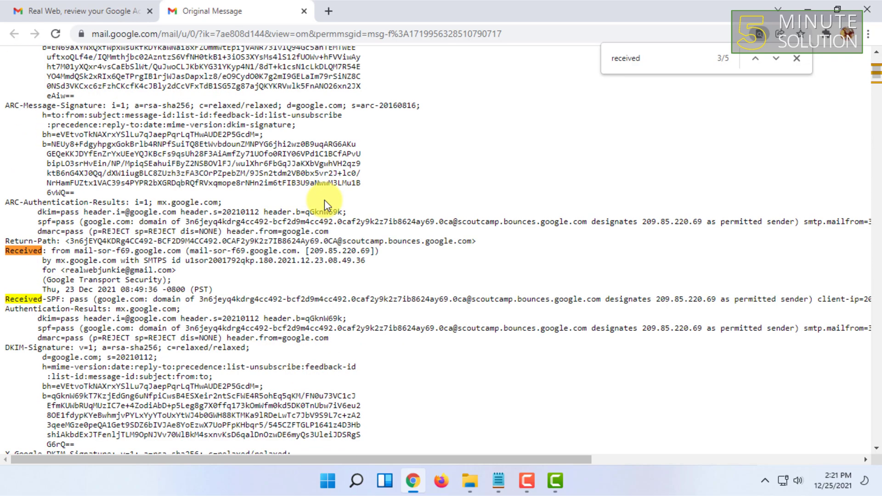
pyautogui.scroll(3)
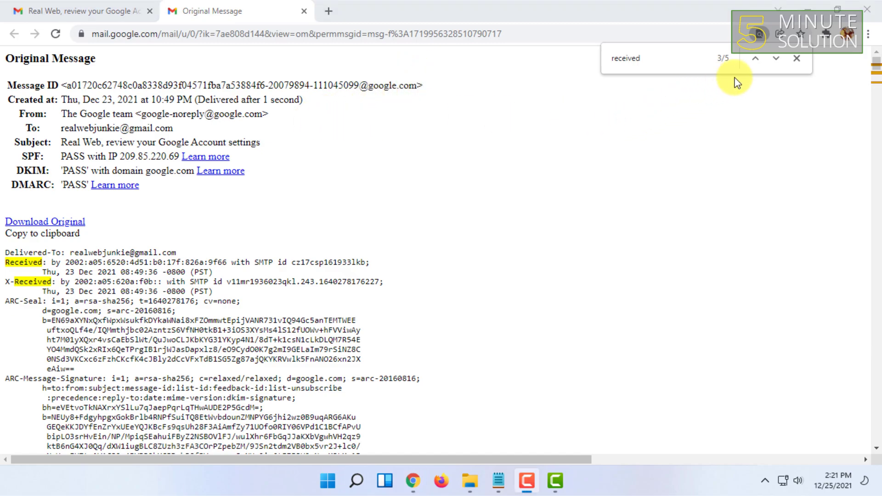
pyautogui.click(797, 58)
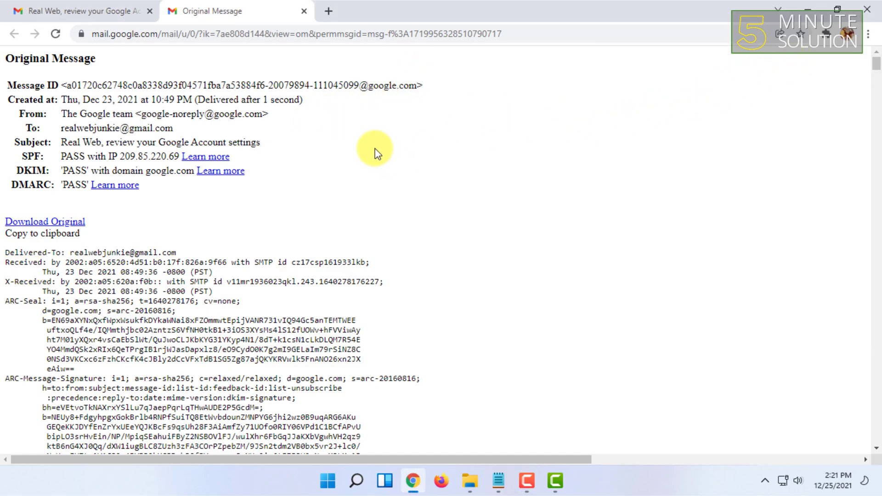
pyautogui.moveTo(535, 146)
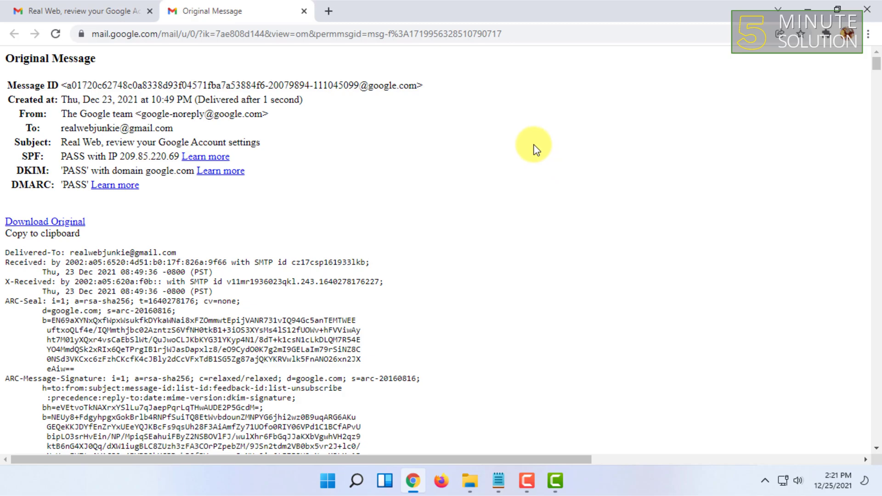